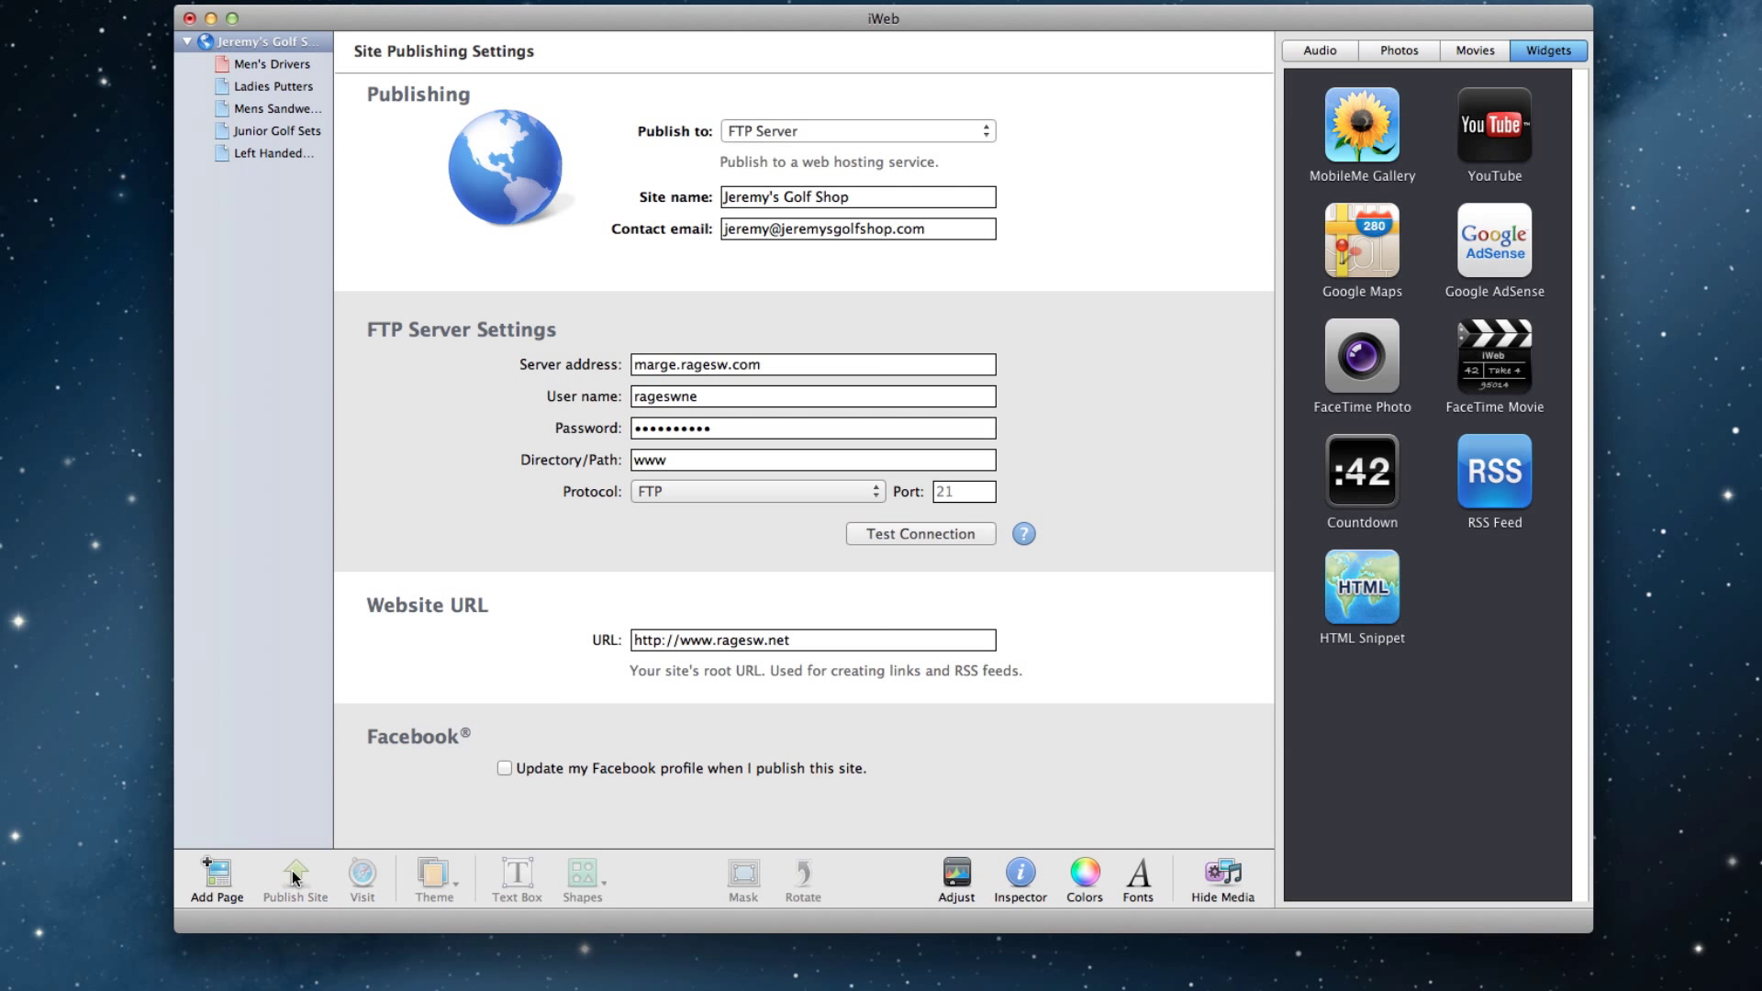
mouse_move(294, 878)
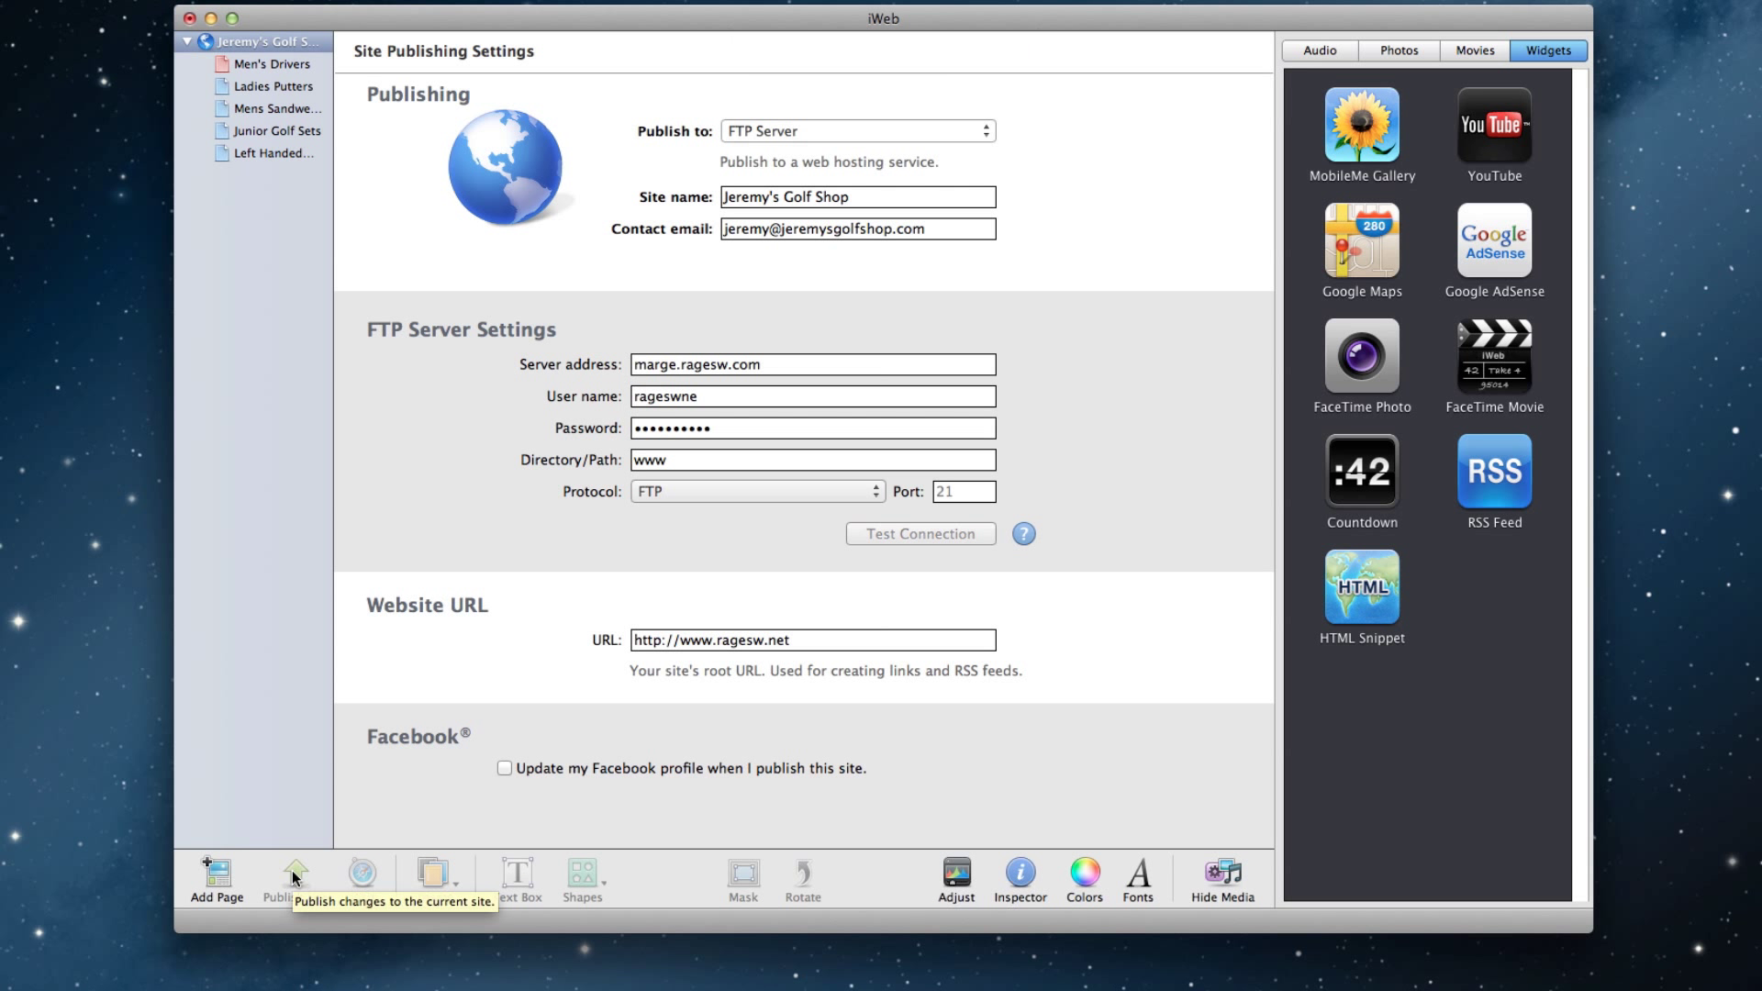
Publish the site changes to the FTP server, which fails with a Publish Error alert
left_click(294, 878)
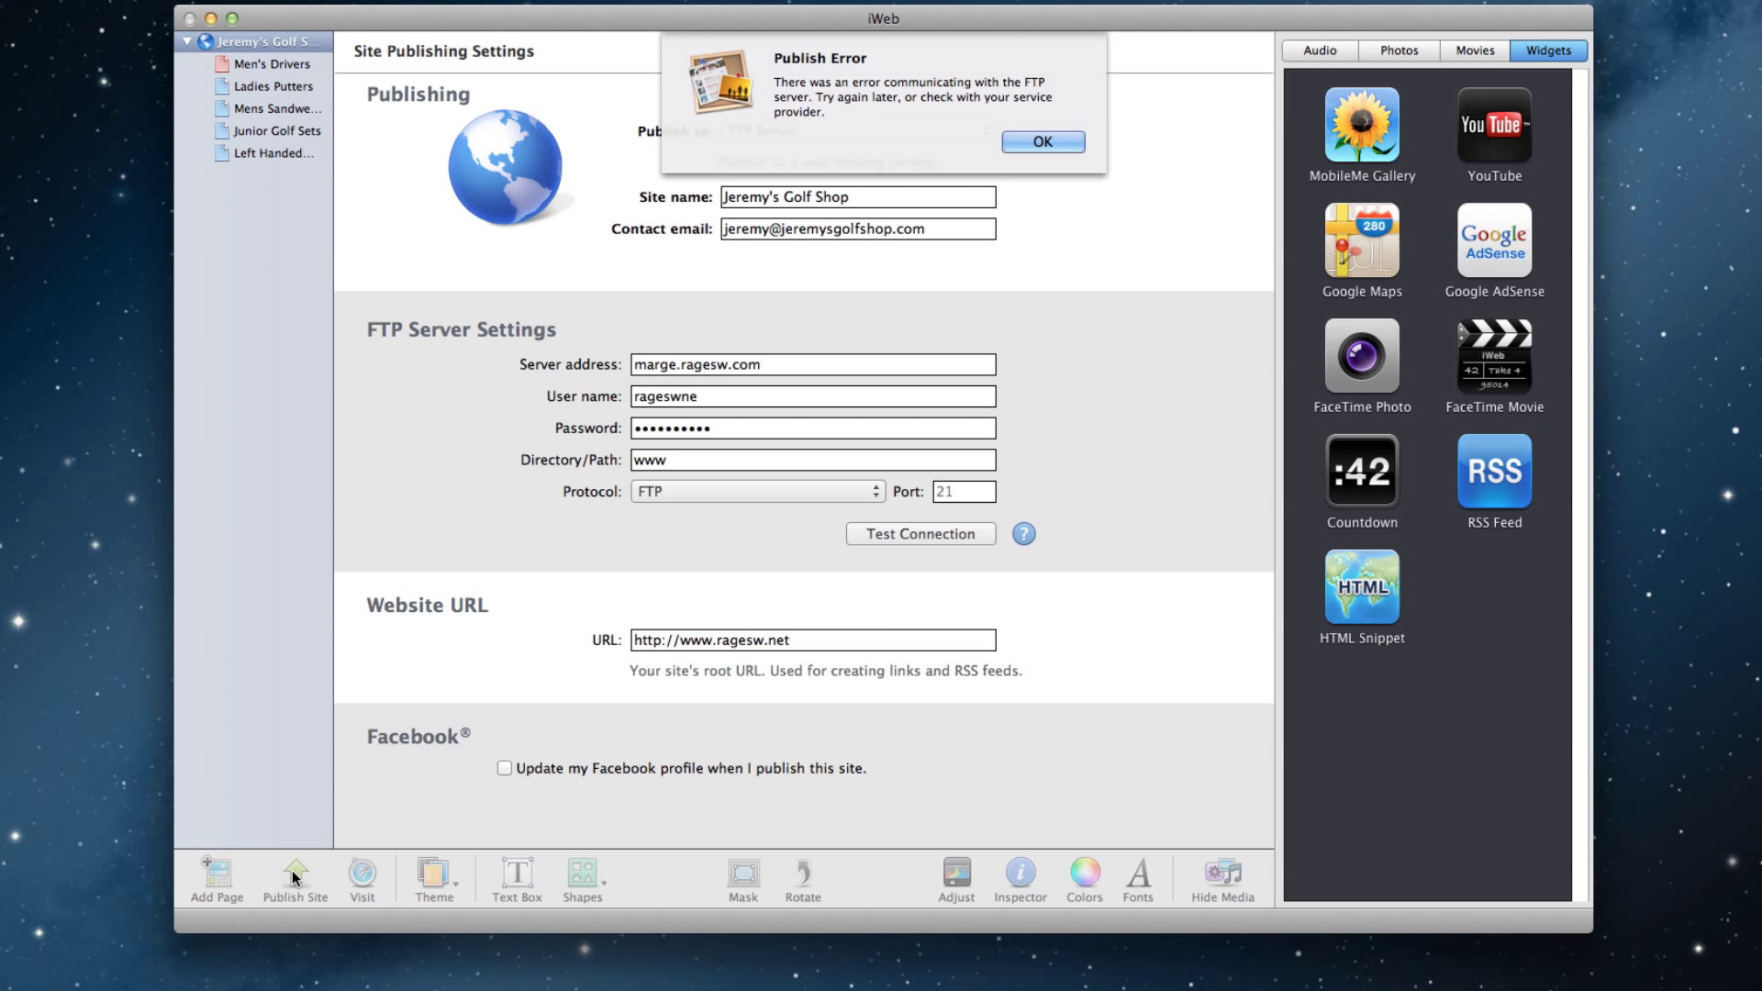
mouse_move(980, 270)
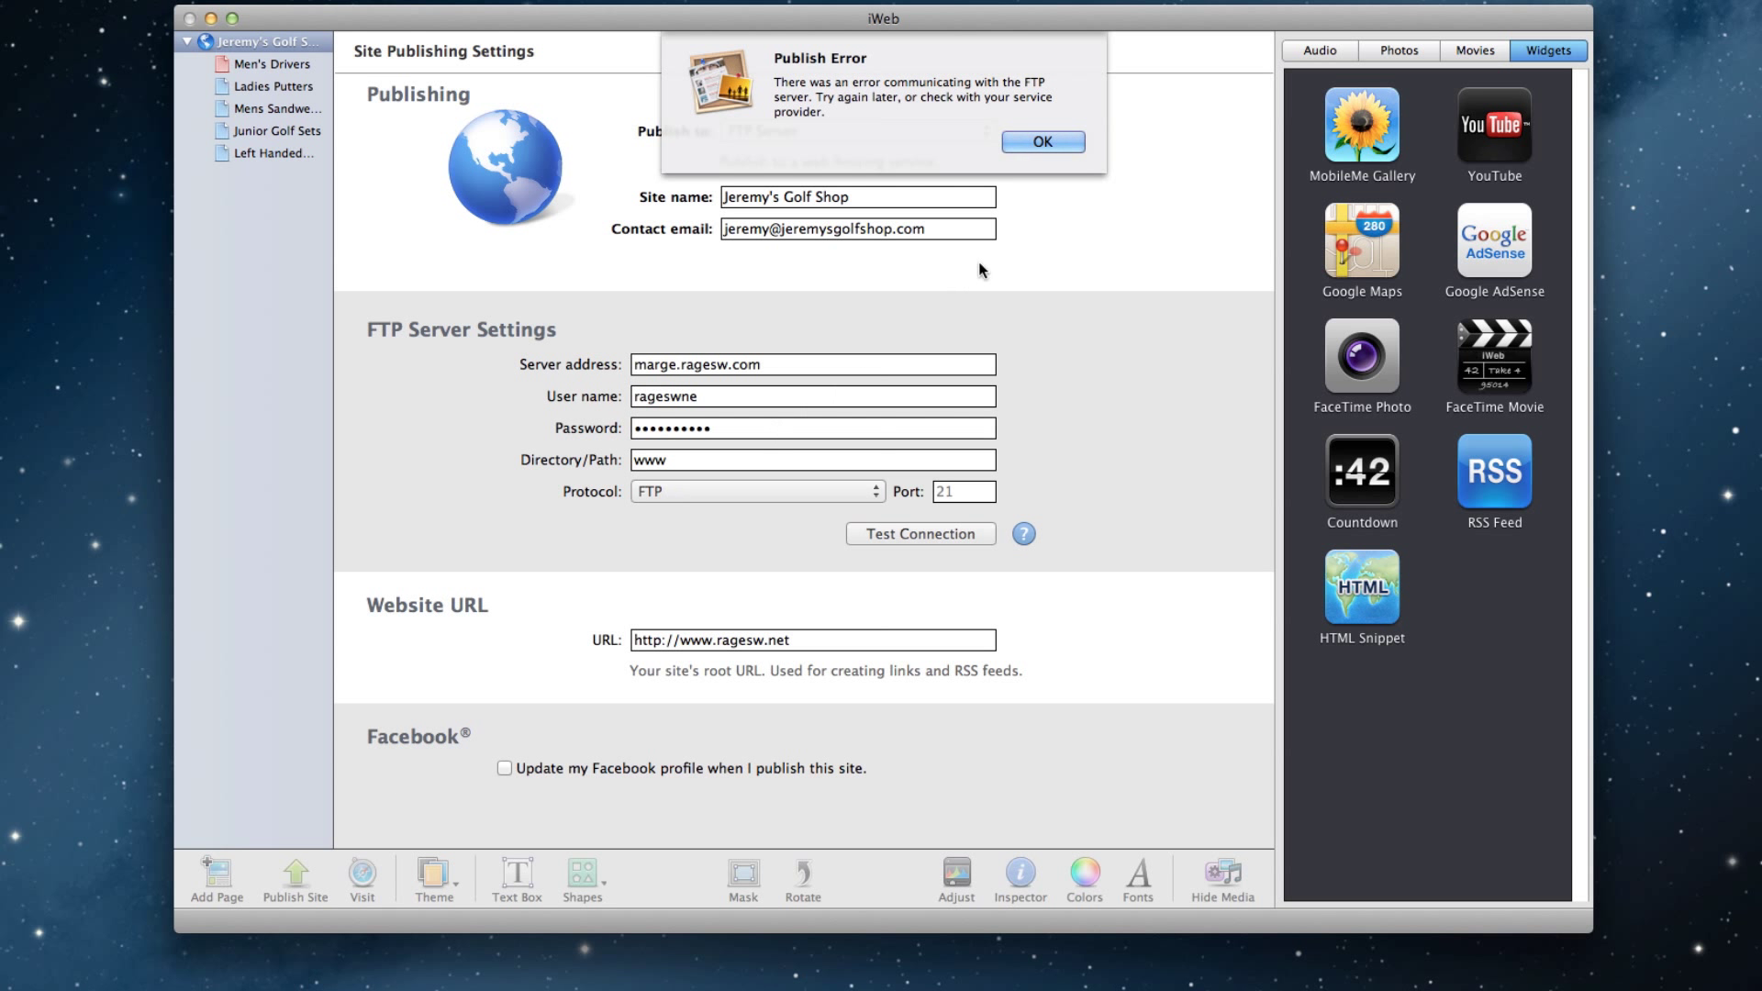
Dismiss the error and publish the entire site to a Local Folder on the Desktop
left_click(1039, 141)
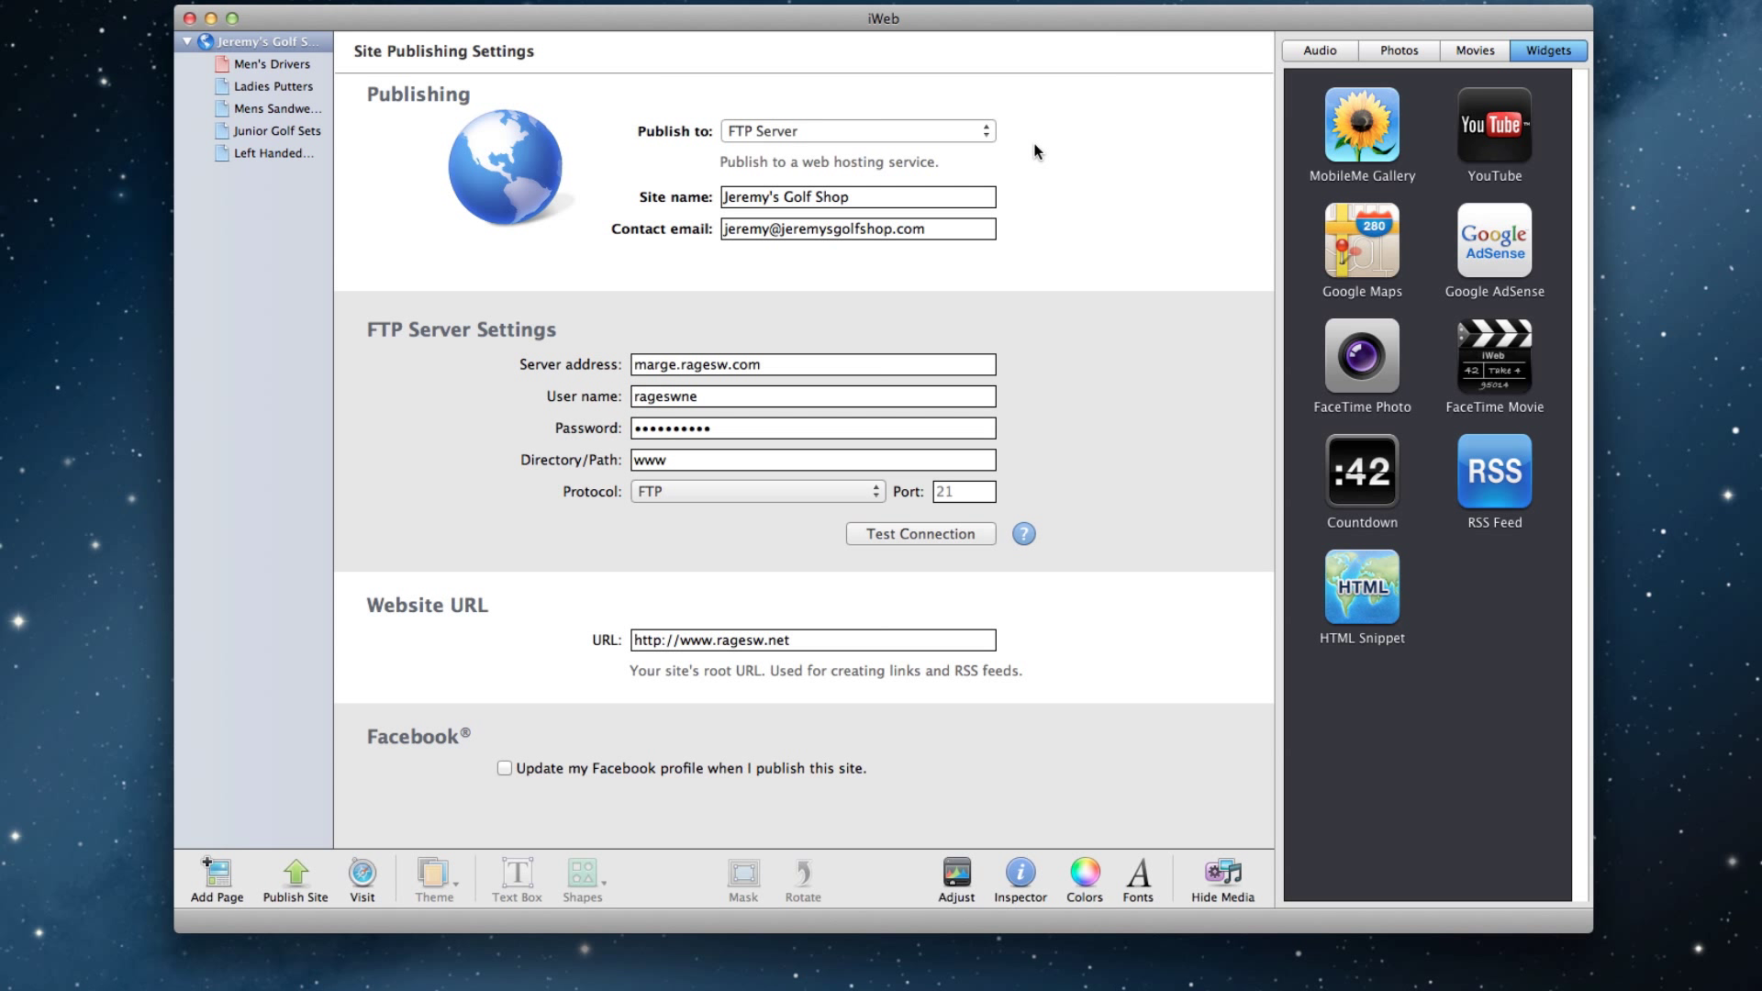
left_click(858, 130)
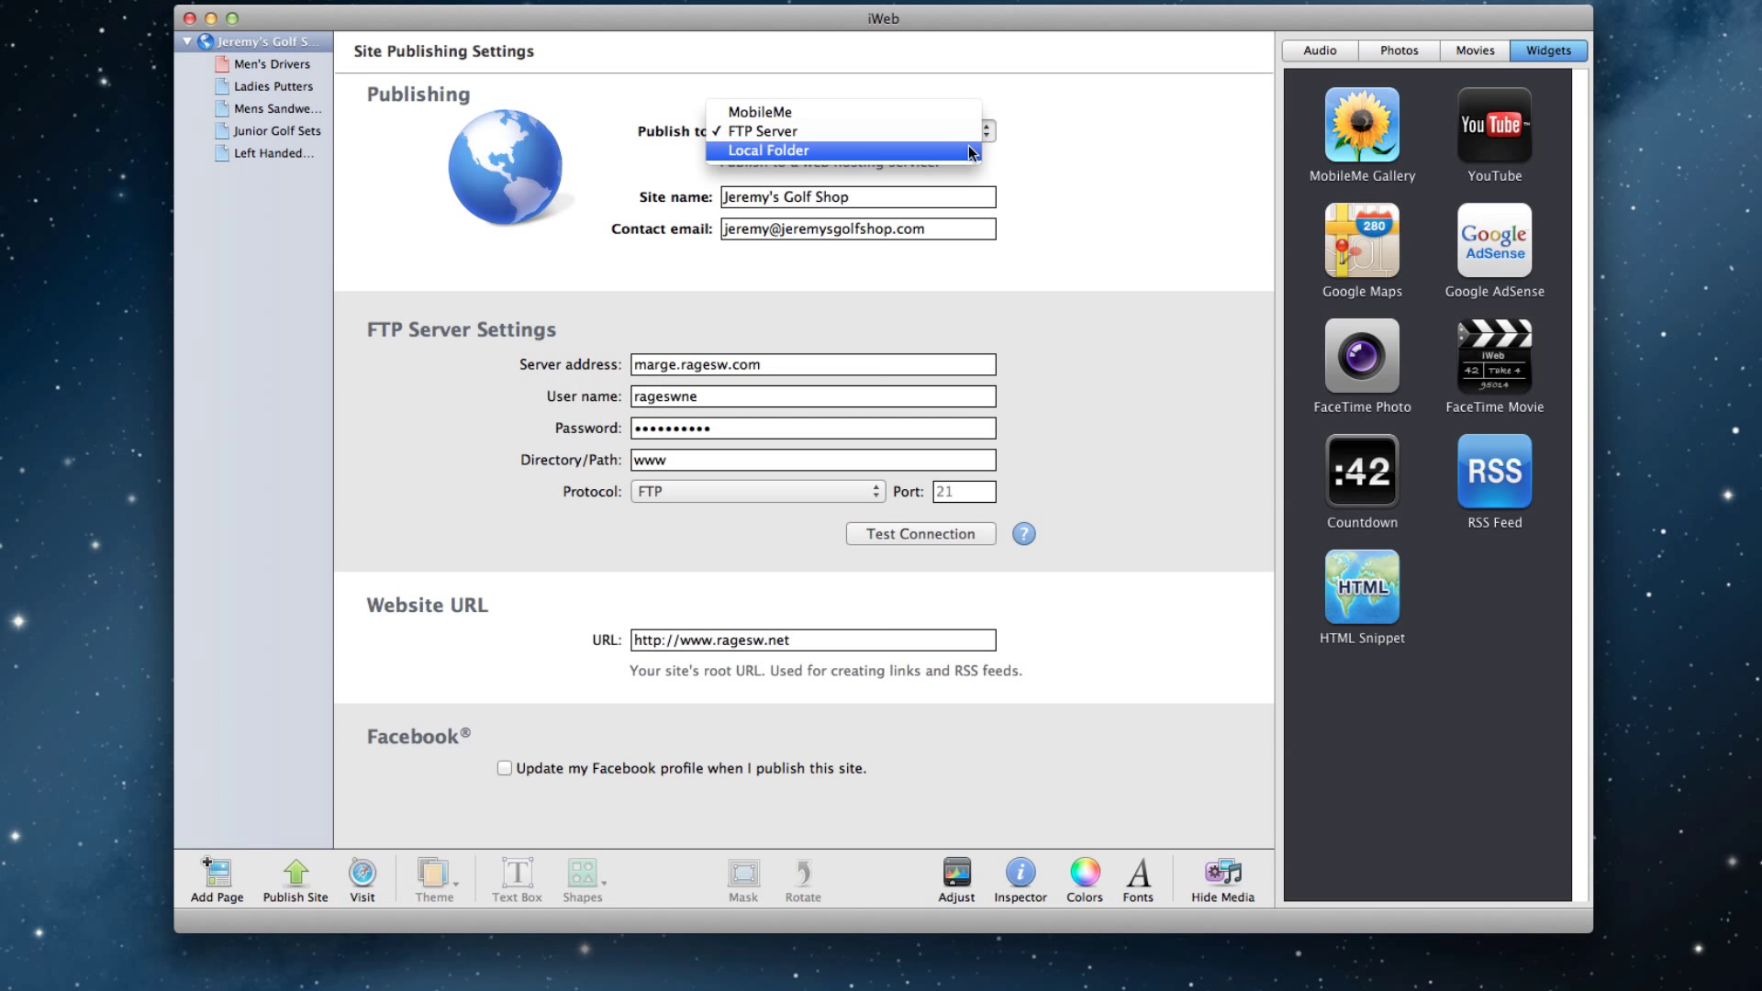
left_click(769, 149)
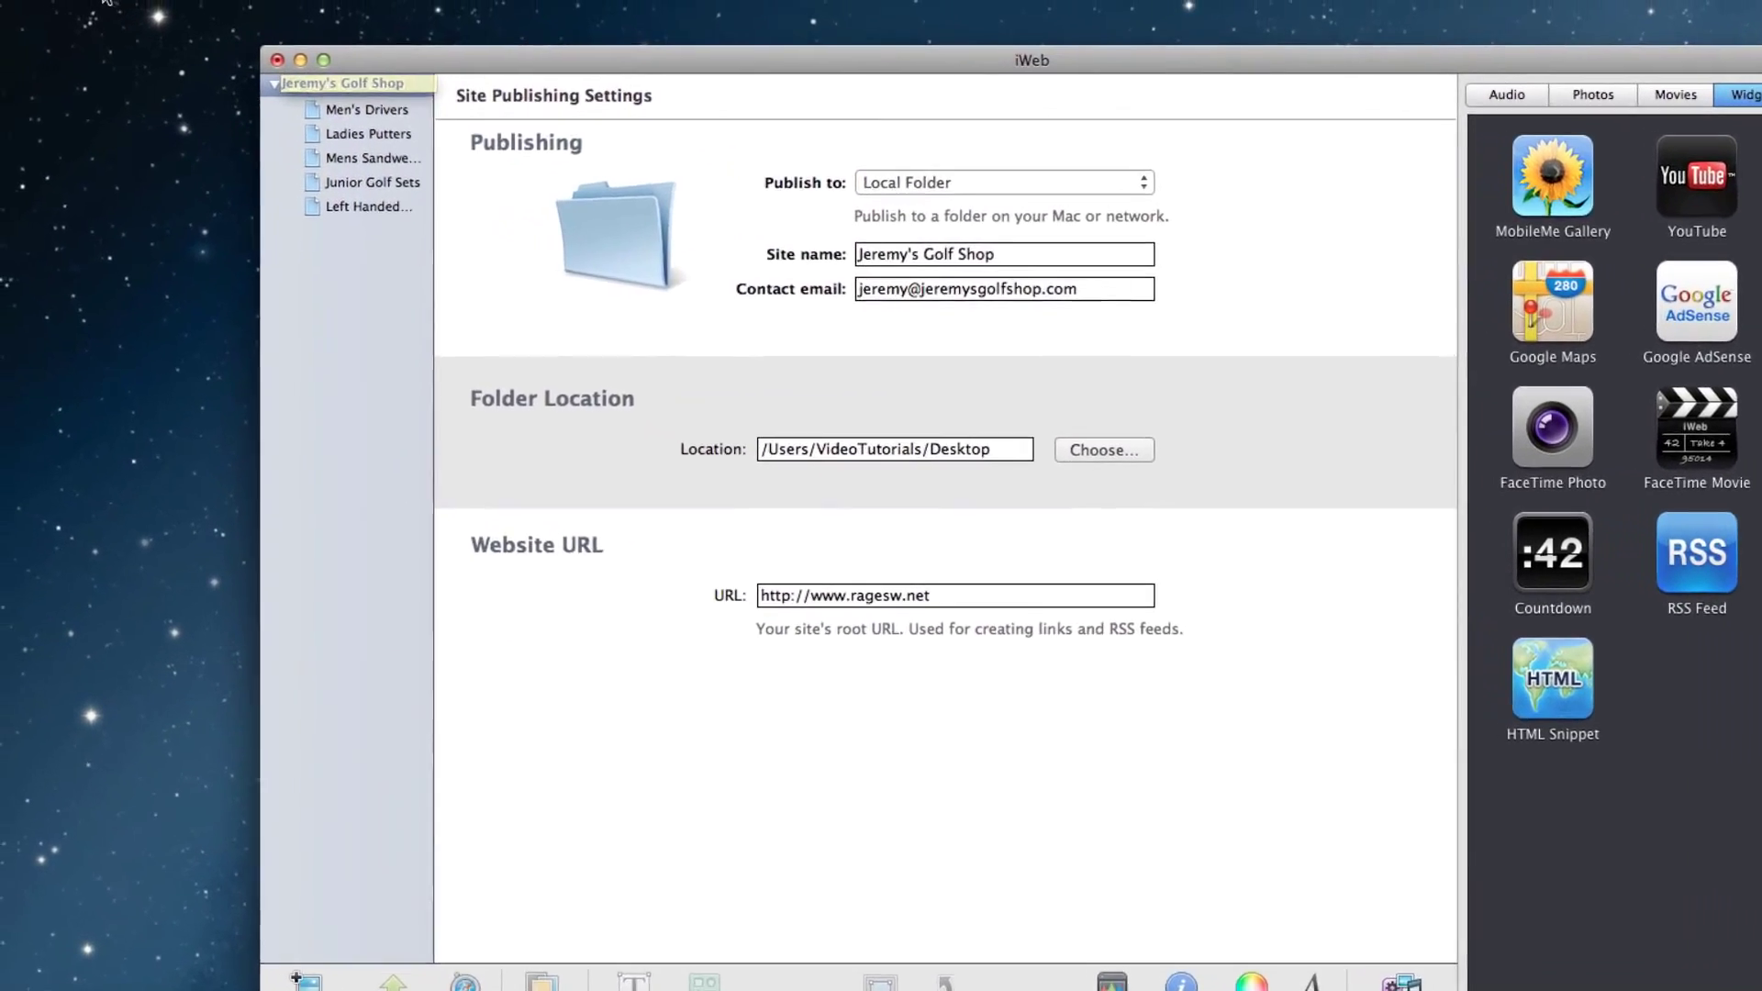
left_click(149, 13)
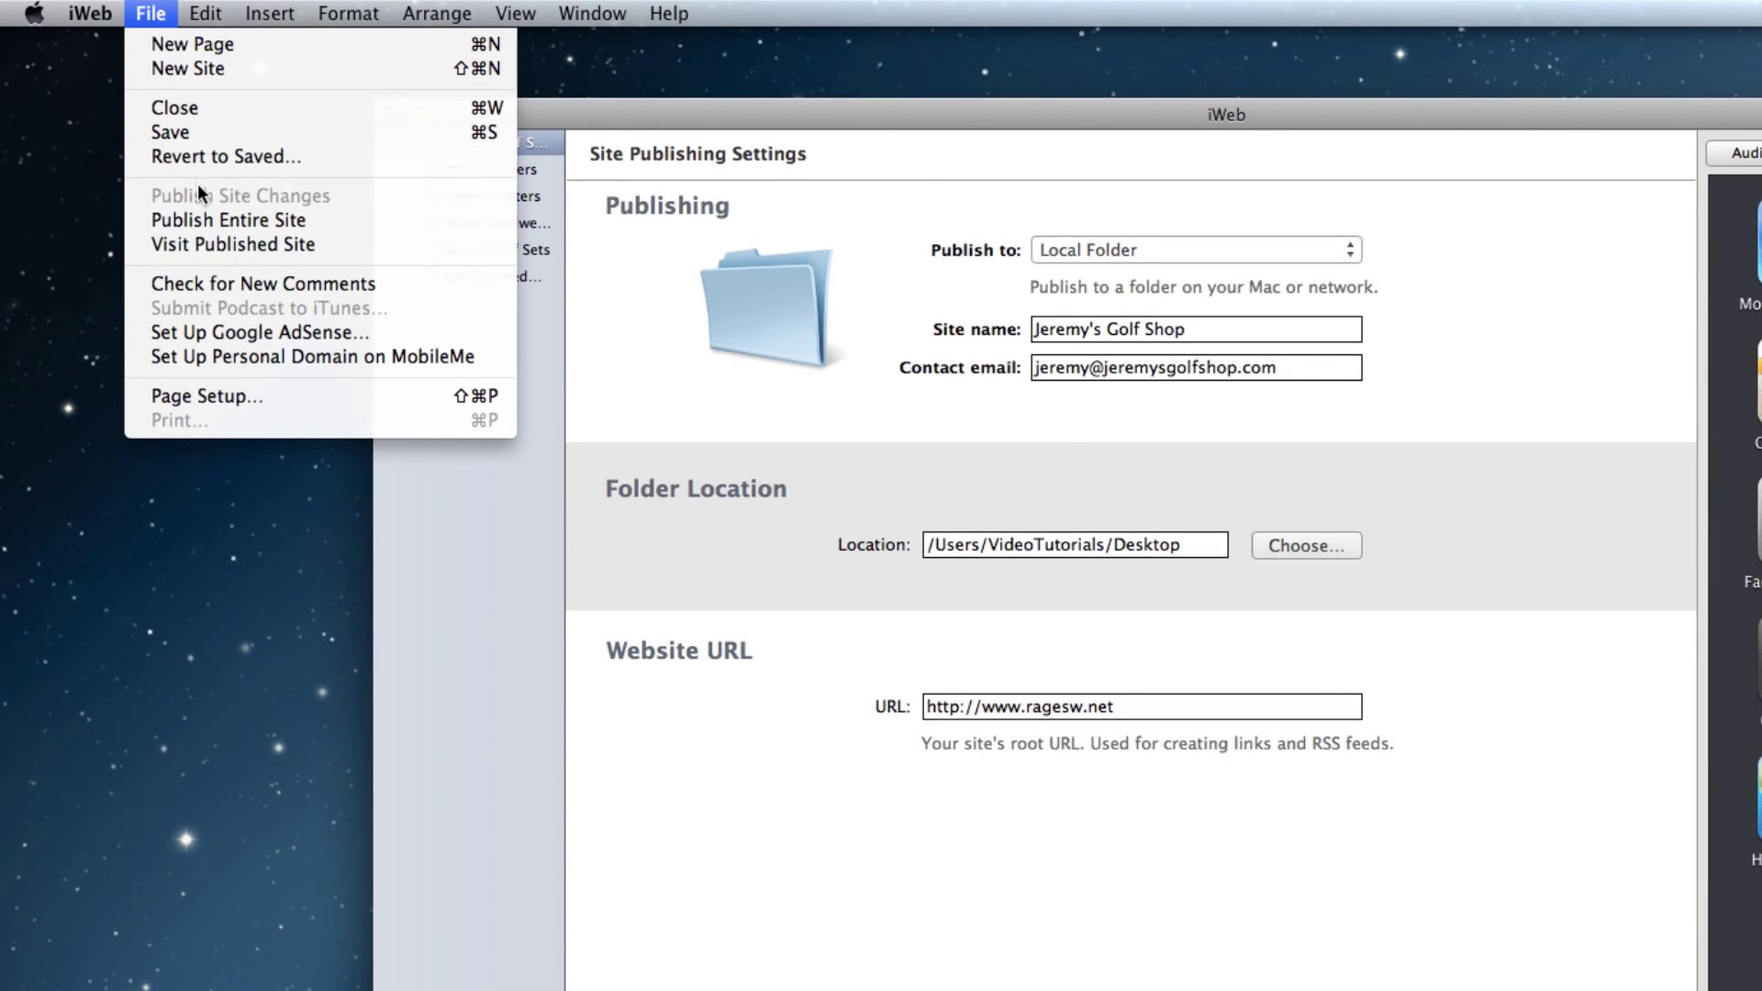
mouse_move(233, 218)
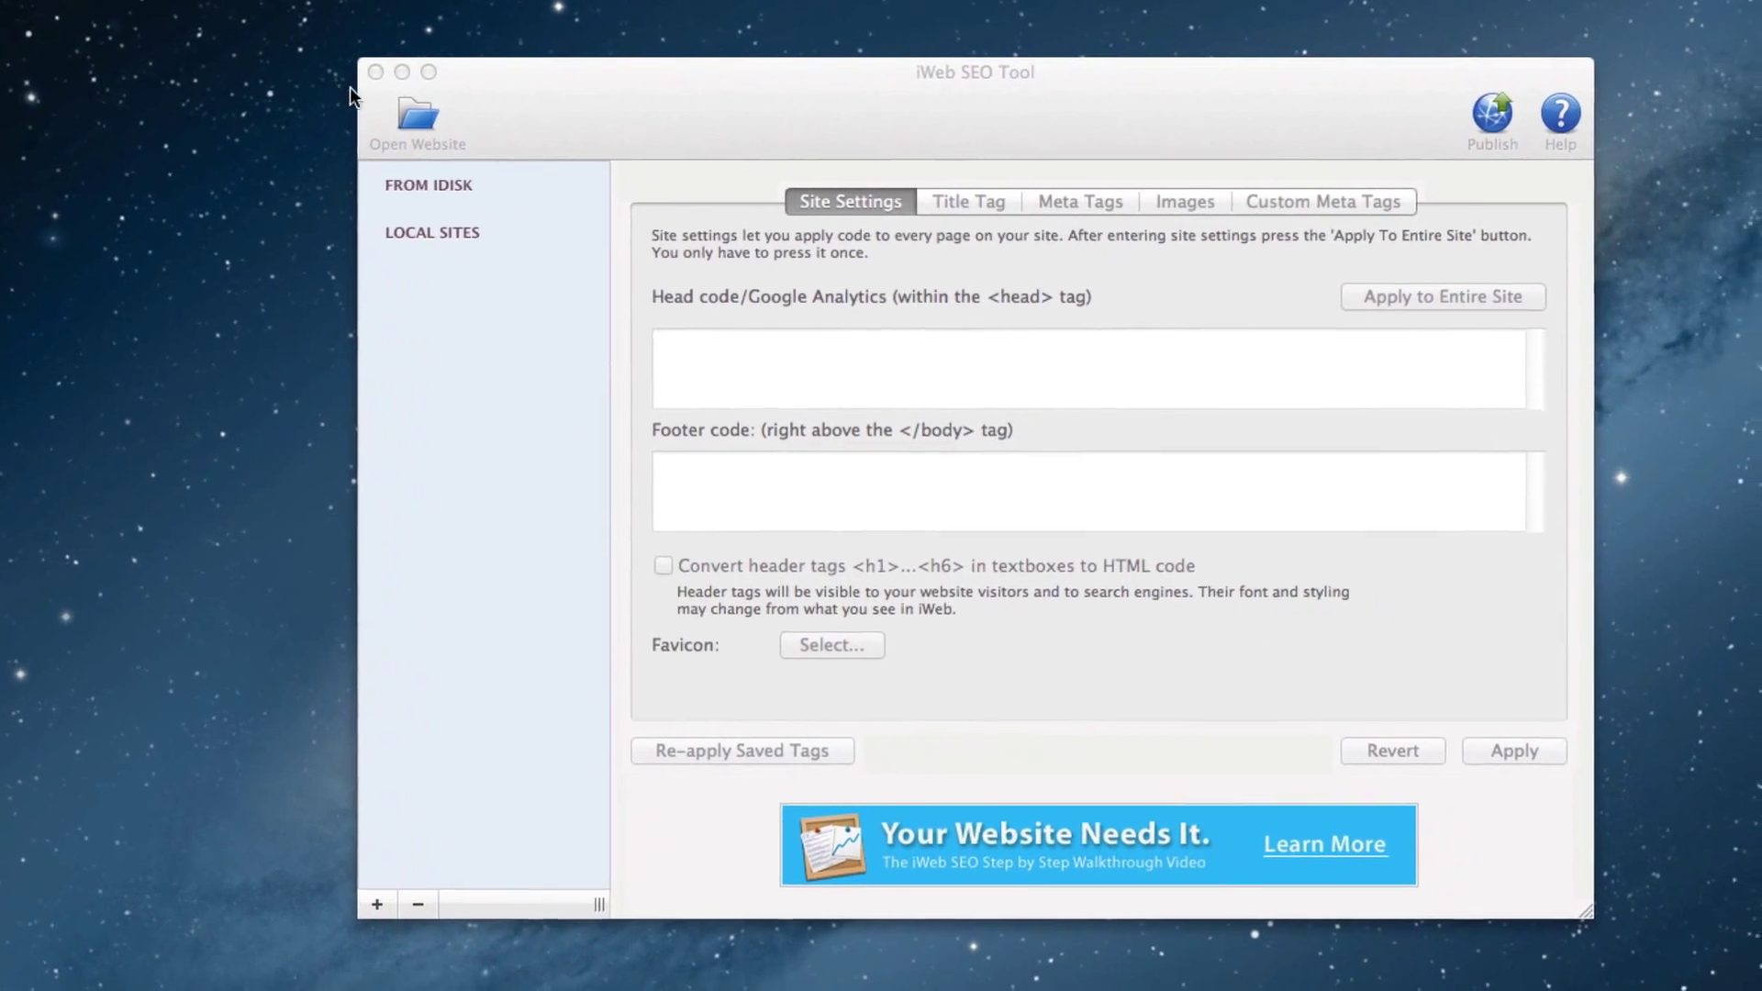
Load the published Jeremys_Golf_Shop folder into iWeb SEO Tool via Open Website
left_click(417, 112)
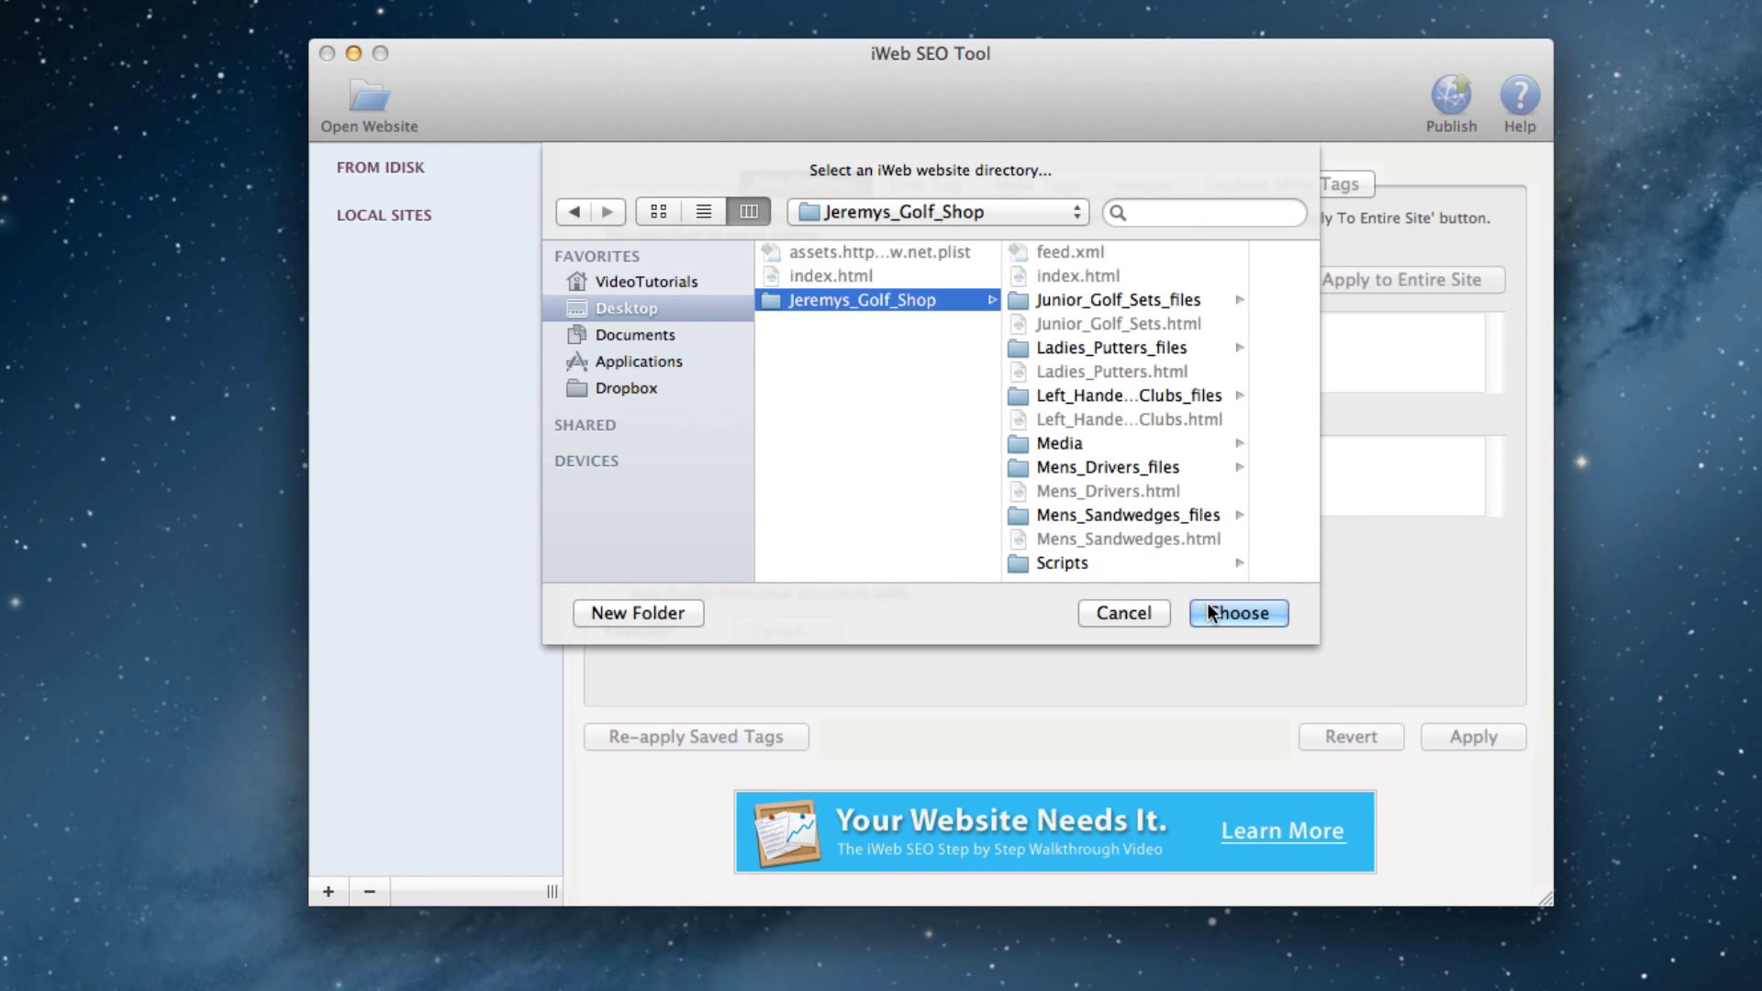
left_click(1237, 613)
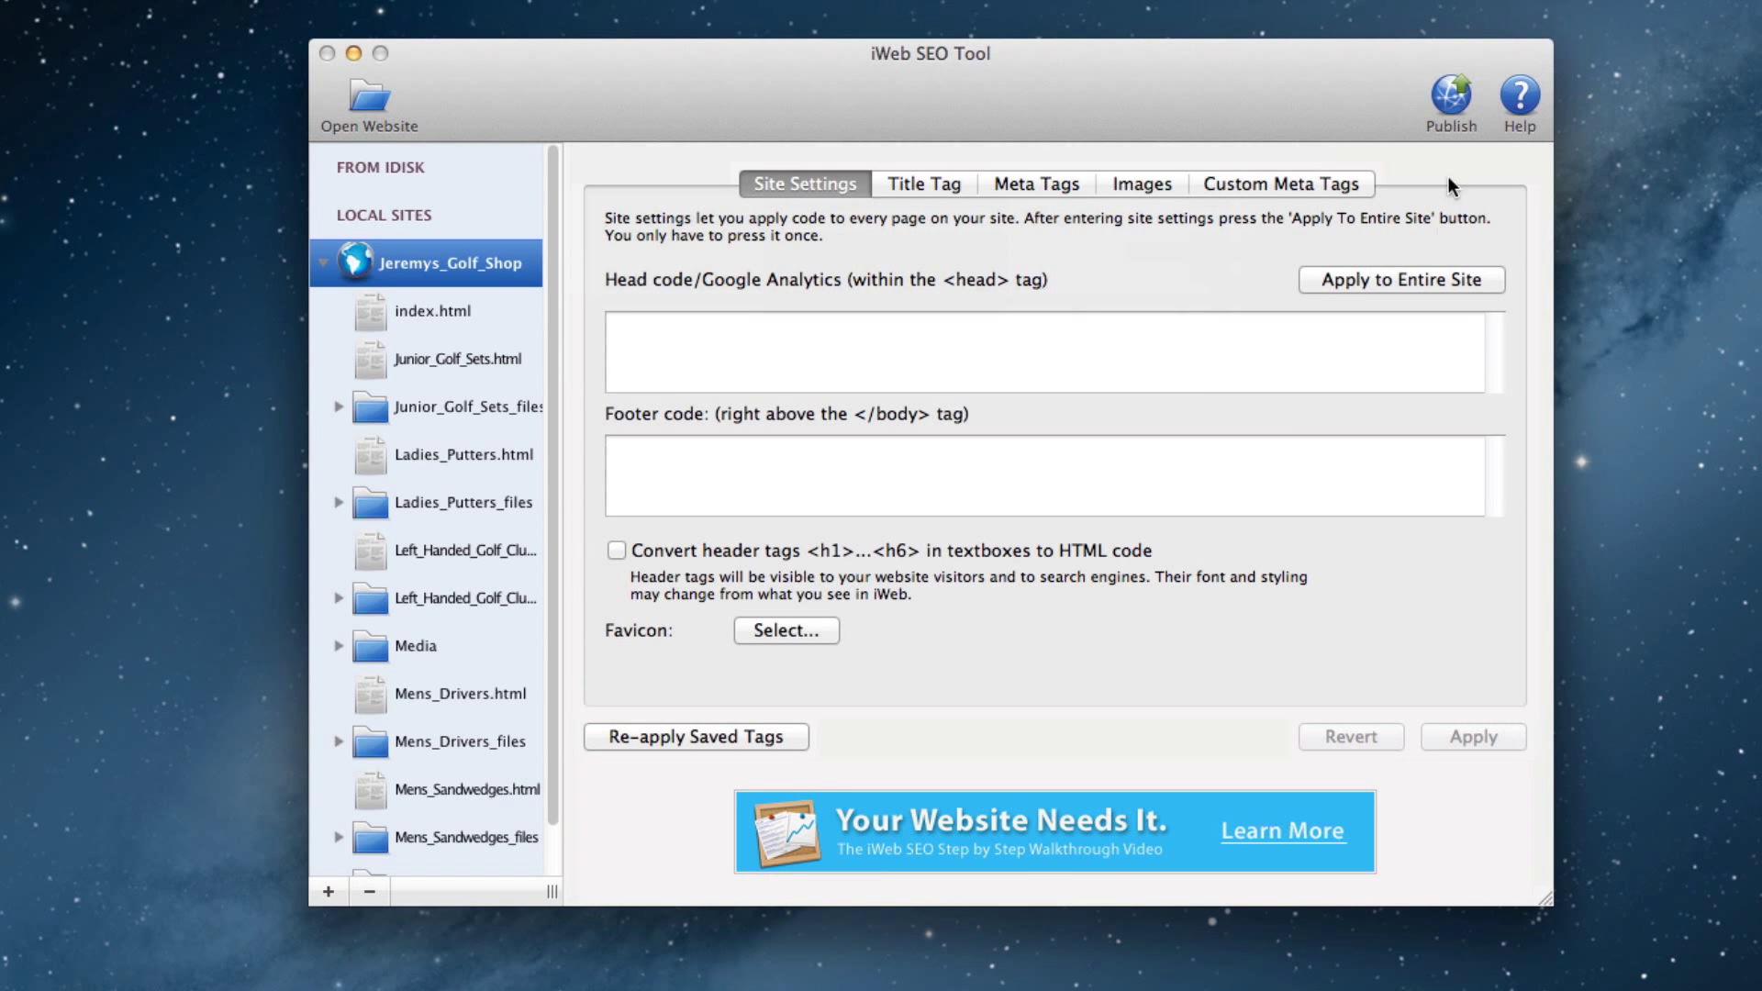
Upload the Jeremys_Golf_Shop site to FTP using the My Website account
left_click(1448, 95)
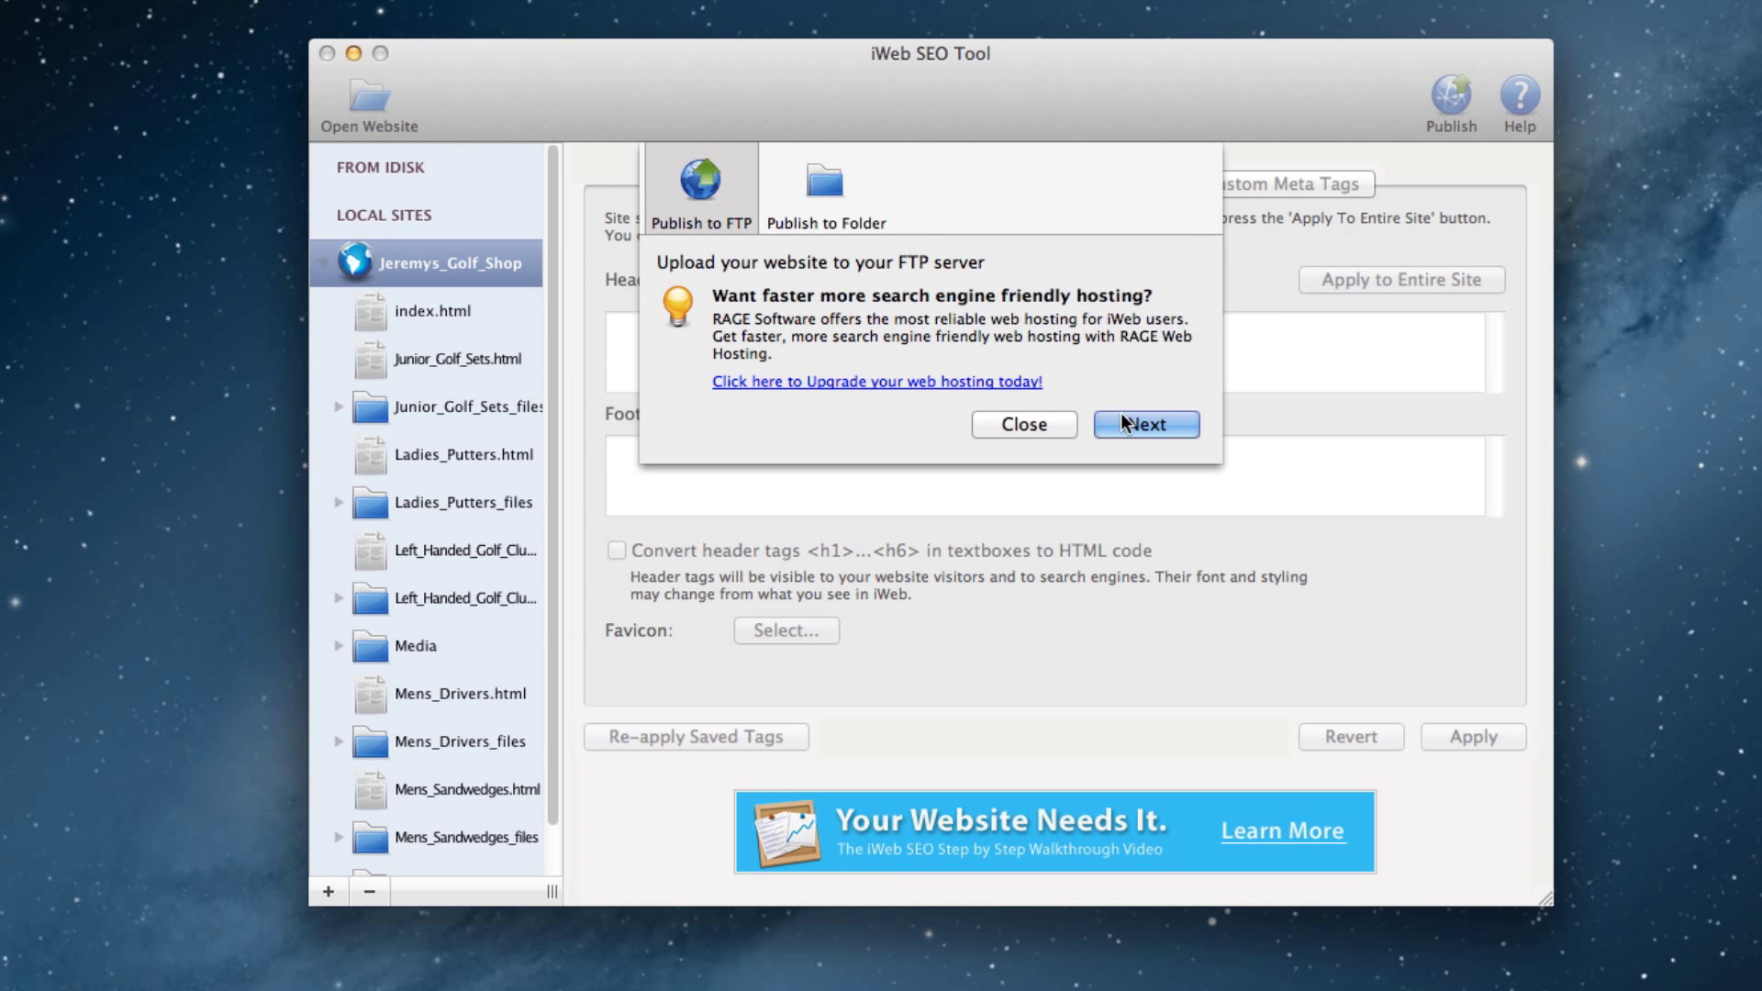
left_click(1144, 424)
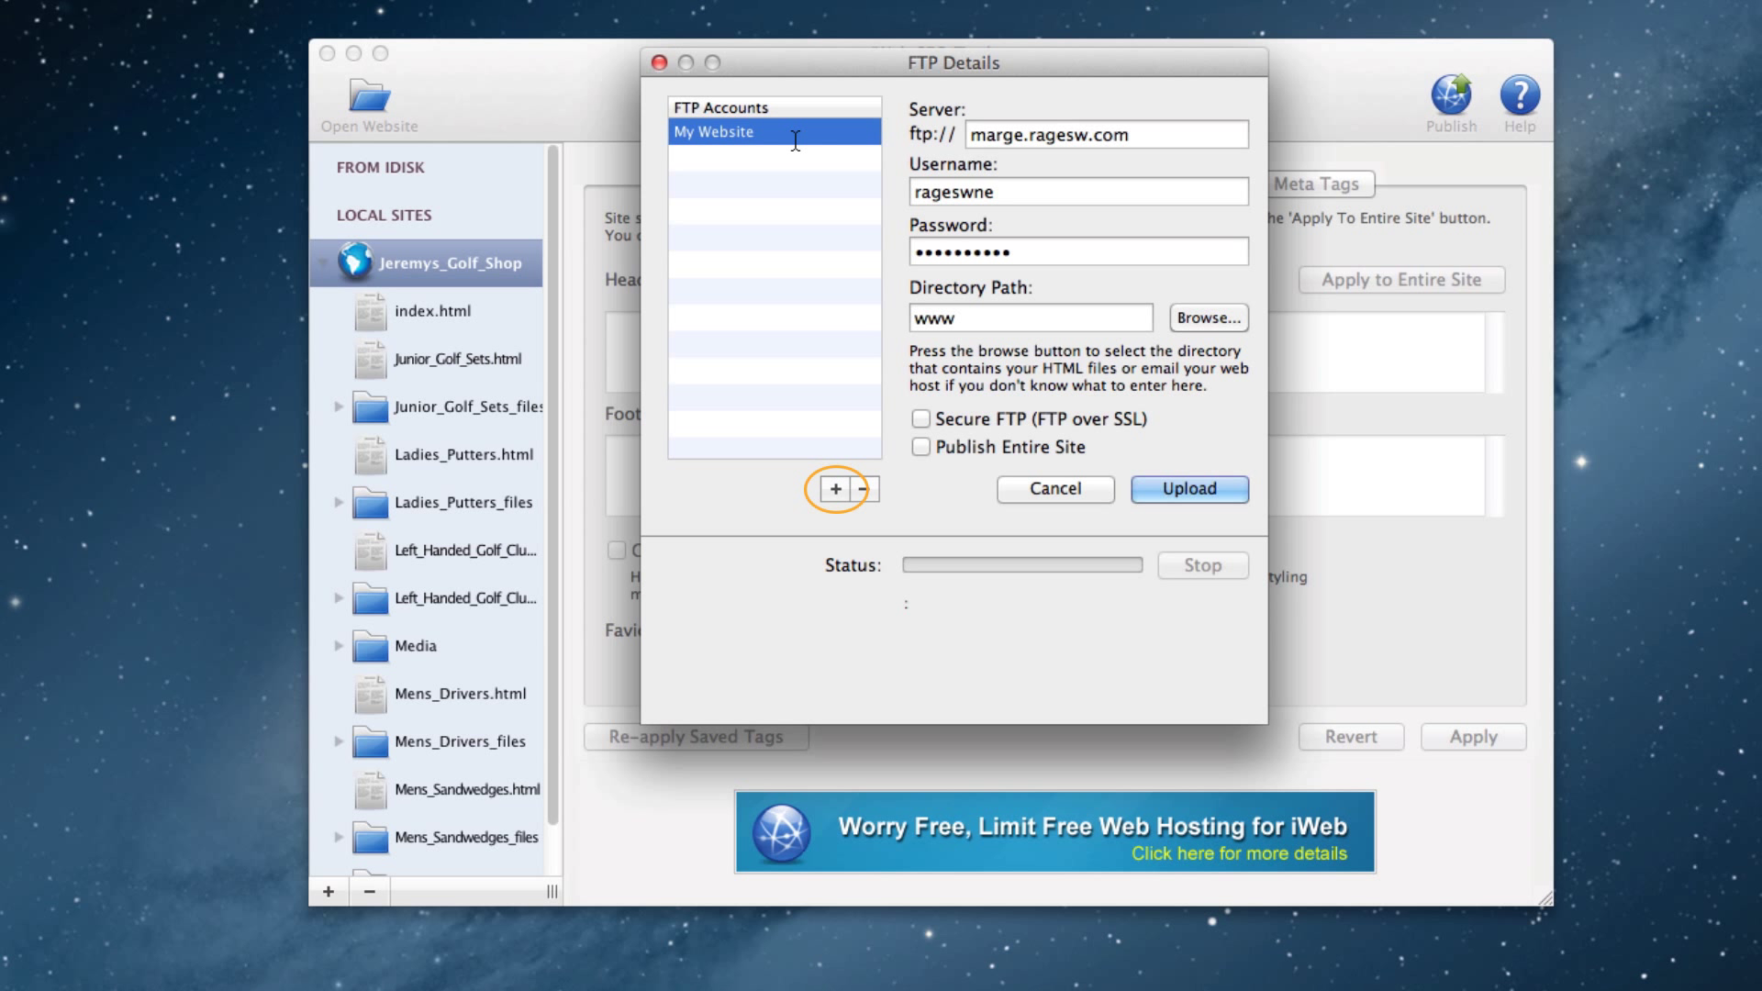
mouse_move(907, 277)
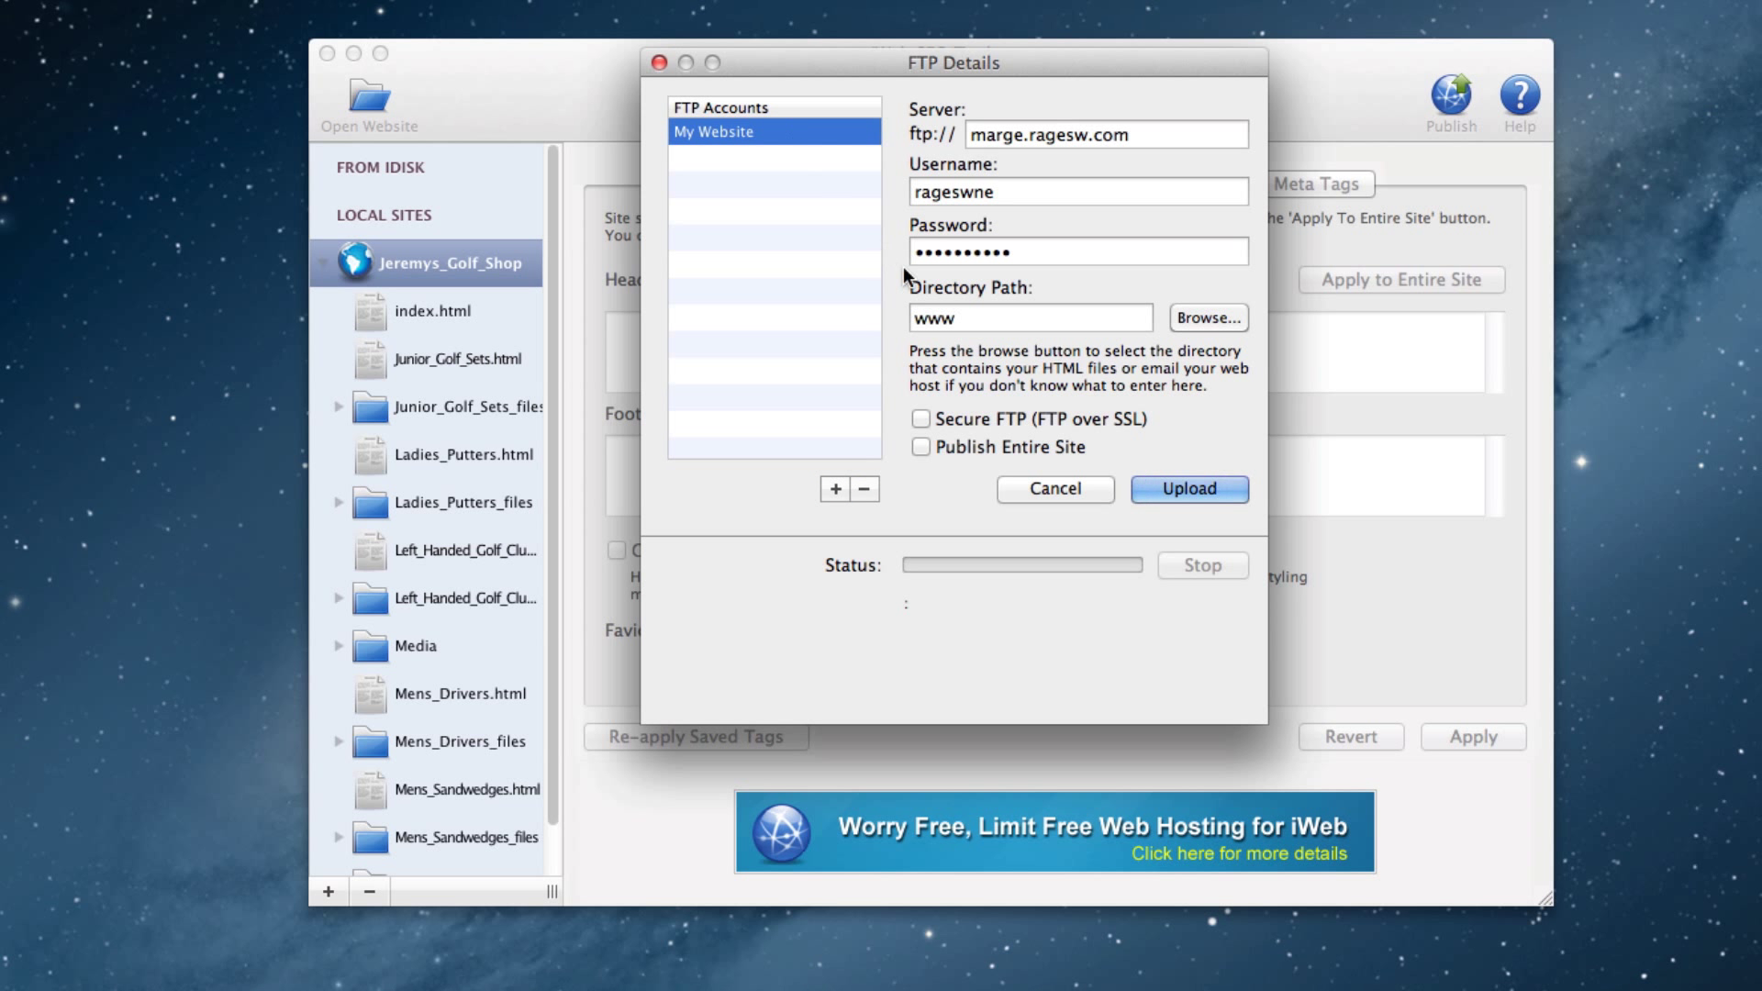
left_click(1187, 488)
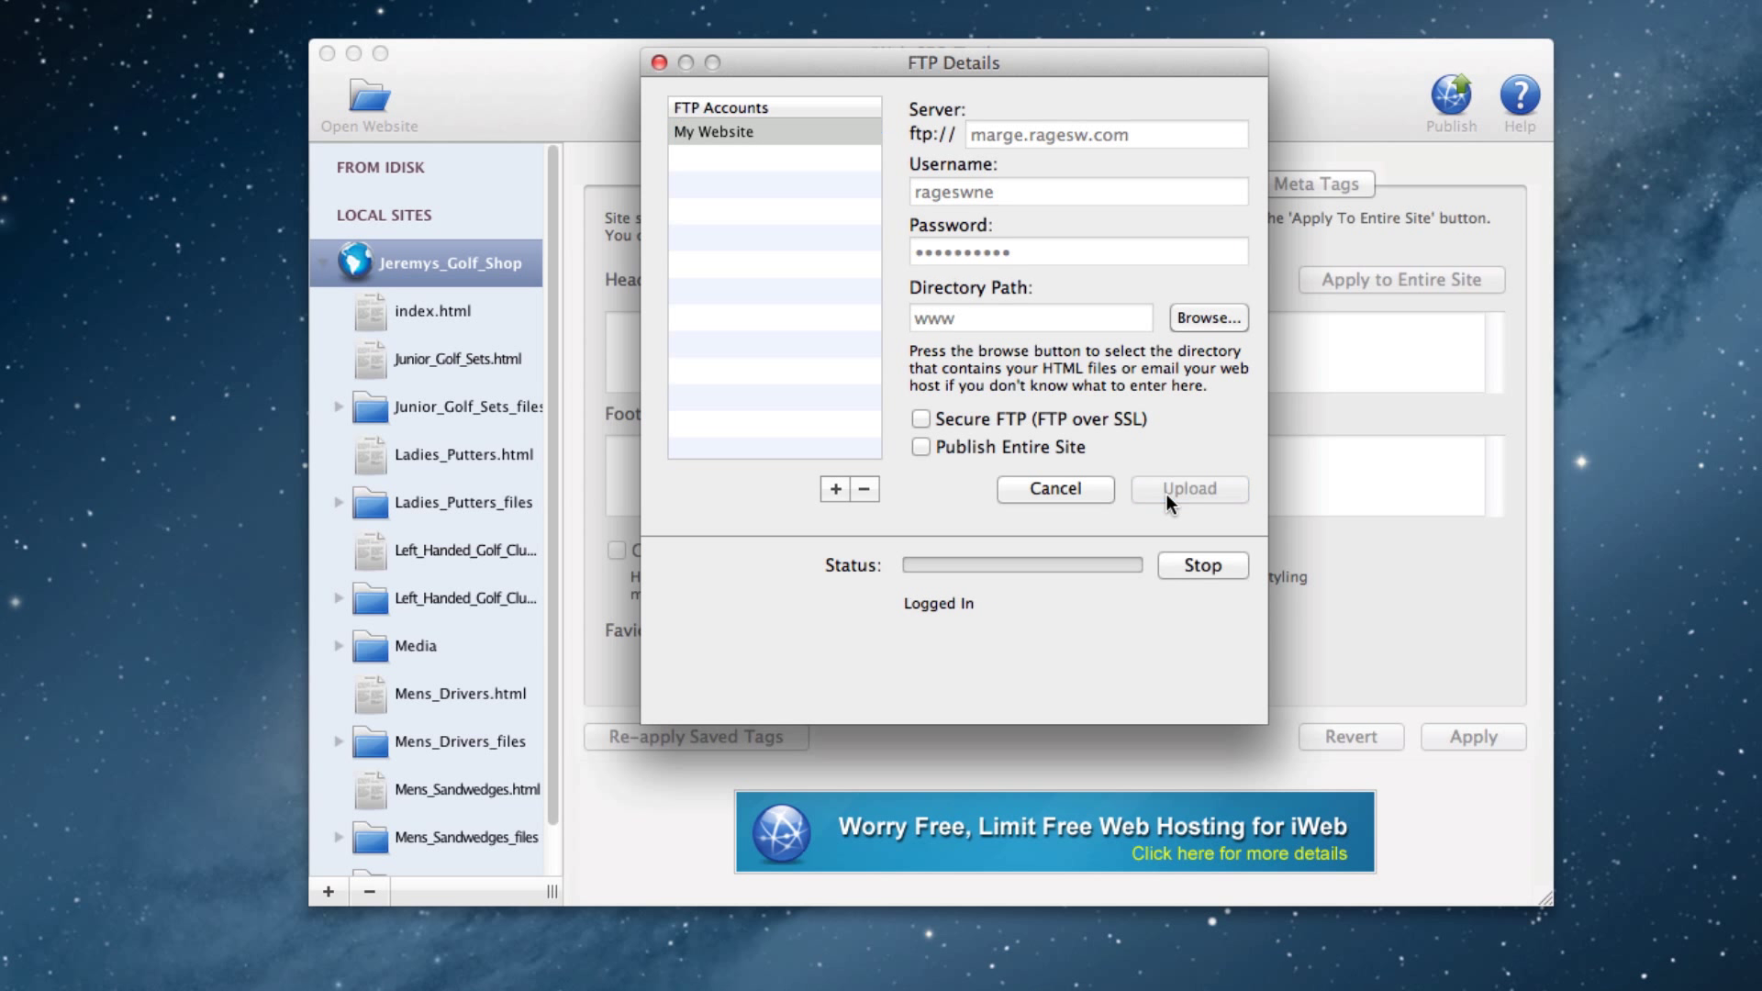